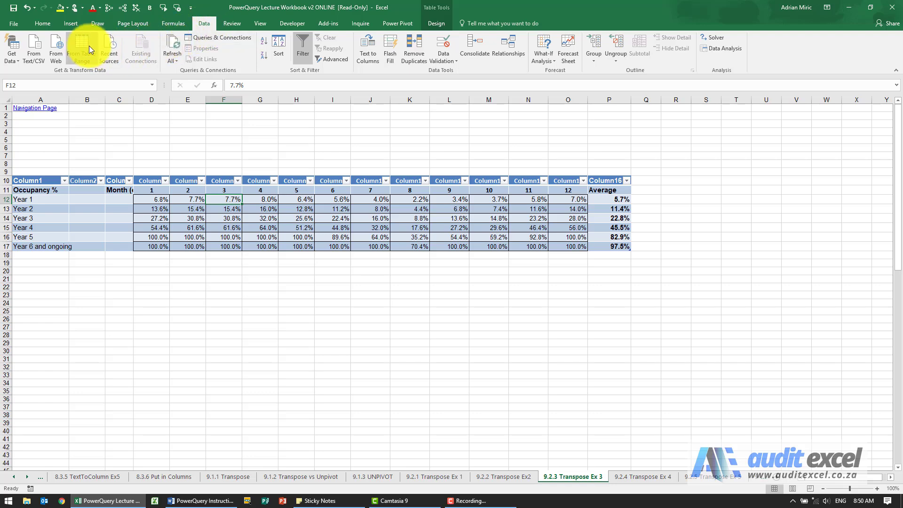
Load the occupancy table into the Power Query Editor via From Table/Range.
click(81, 47)
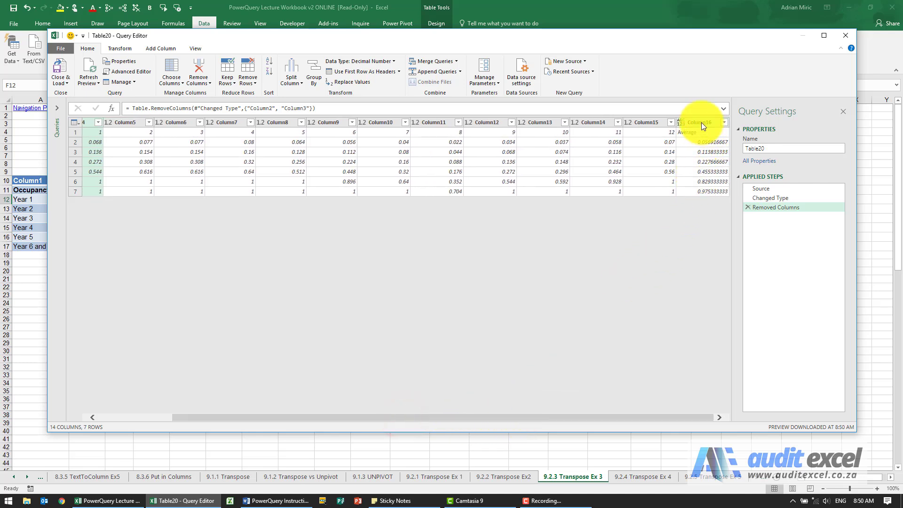
Remove the Average column (Column16), leaving 13 columns.
right_click(700, 123)
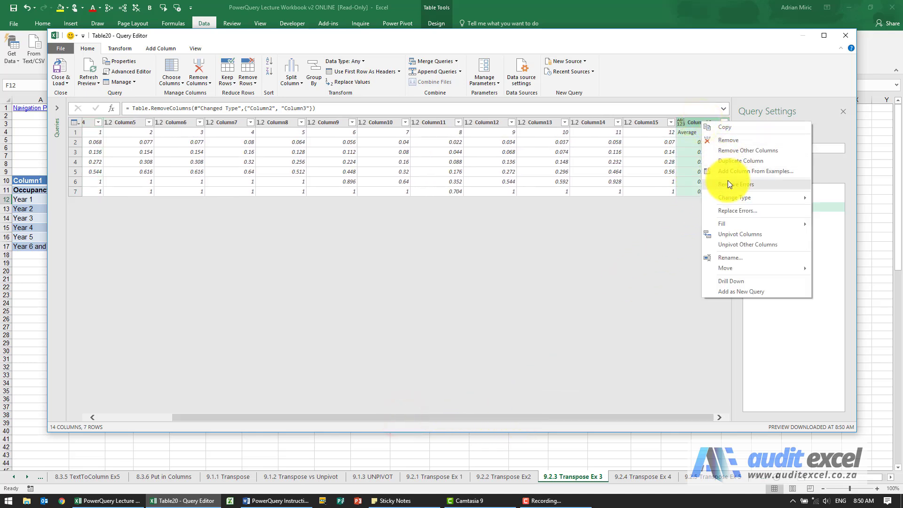
click(728, 140)
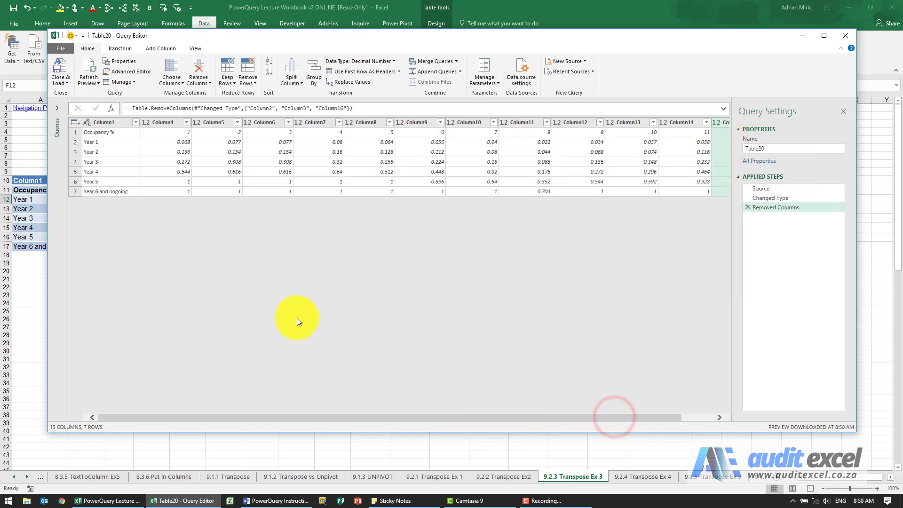
mouse_move(246, 242)
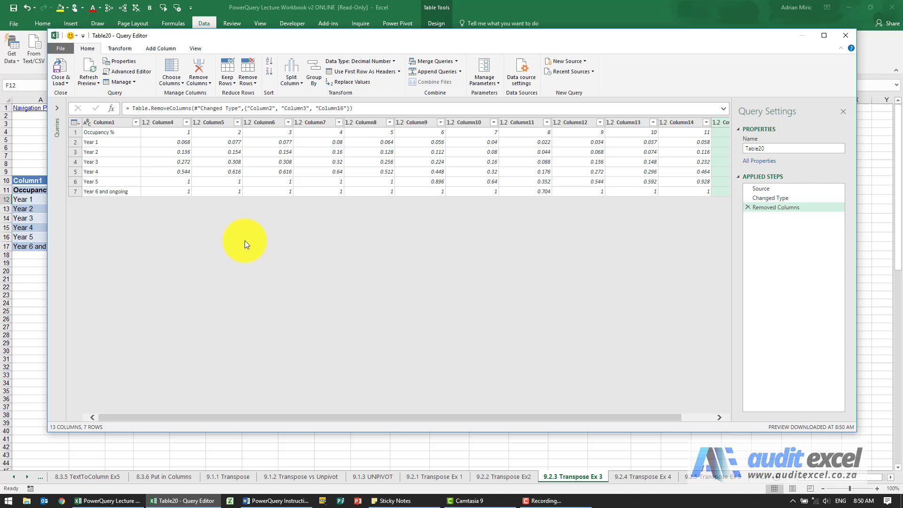
mouse_move(218, 171)
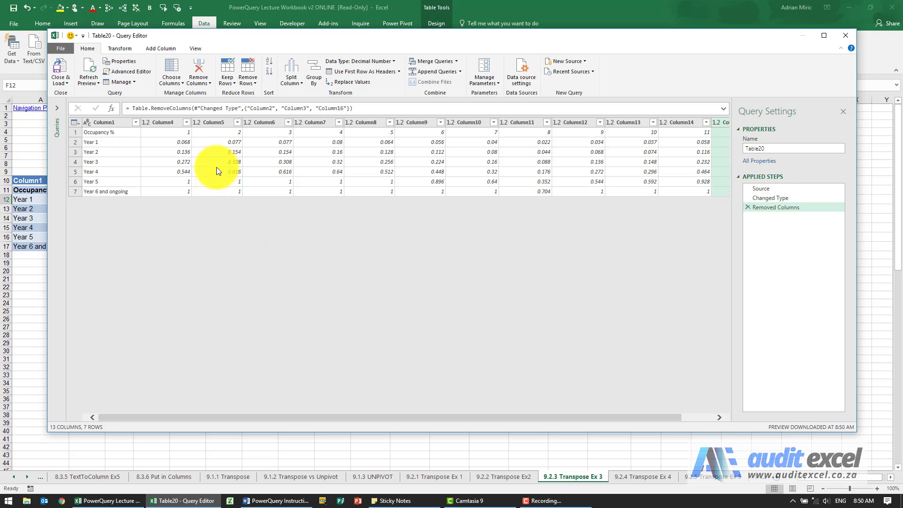
mouse_move(158, 146)
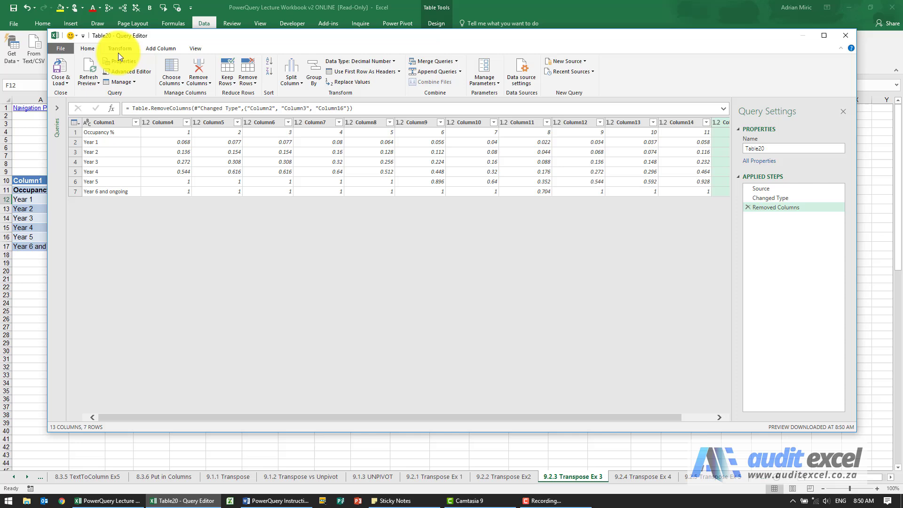
click(120, 49)
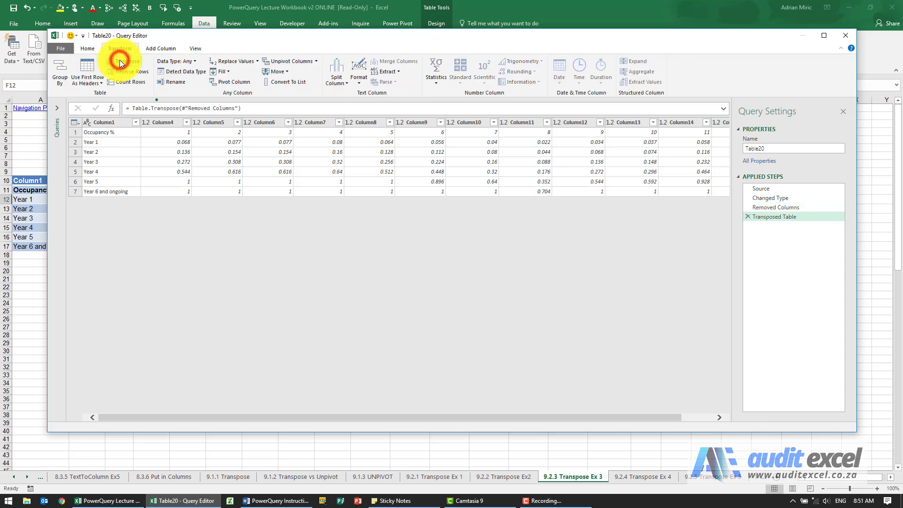
click(124, 61)
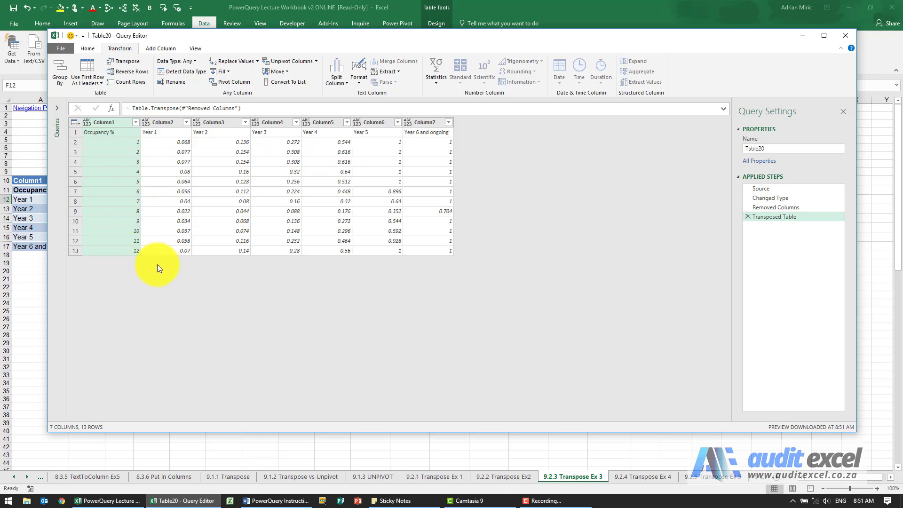
mouse_move(748, 220)
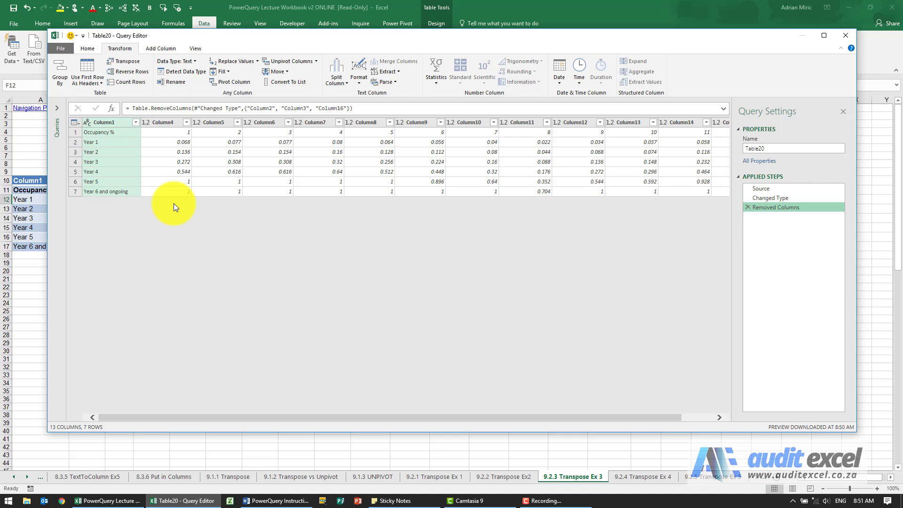
click(161, 121)
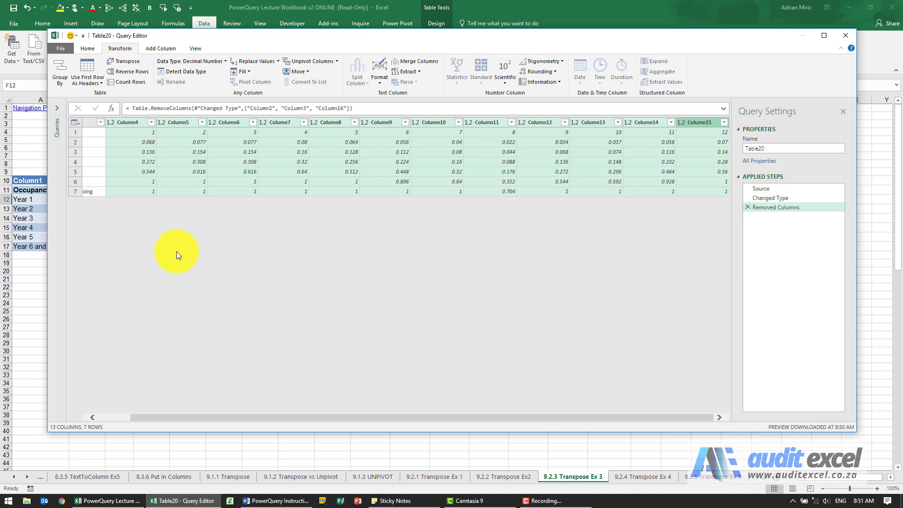
mouse_move(198, 128)
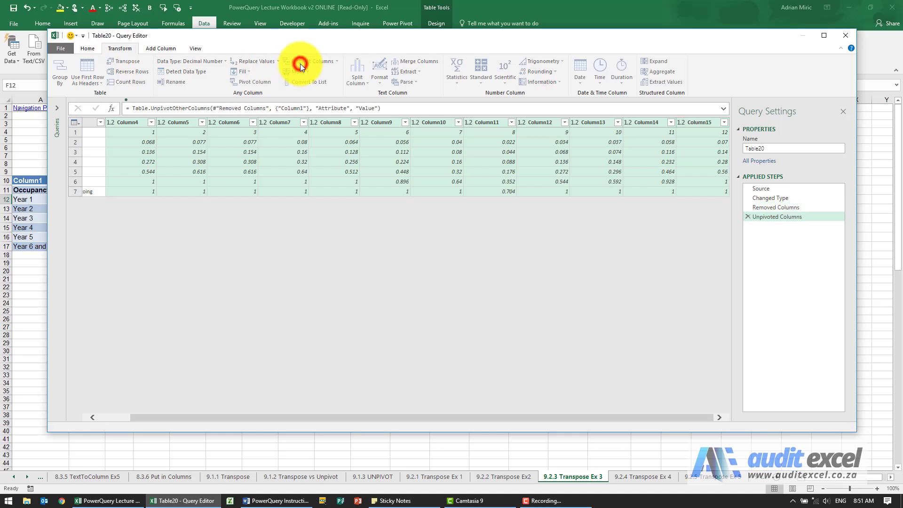
click(299, 61)
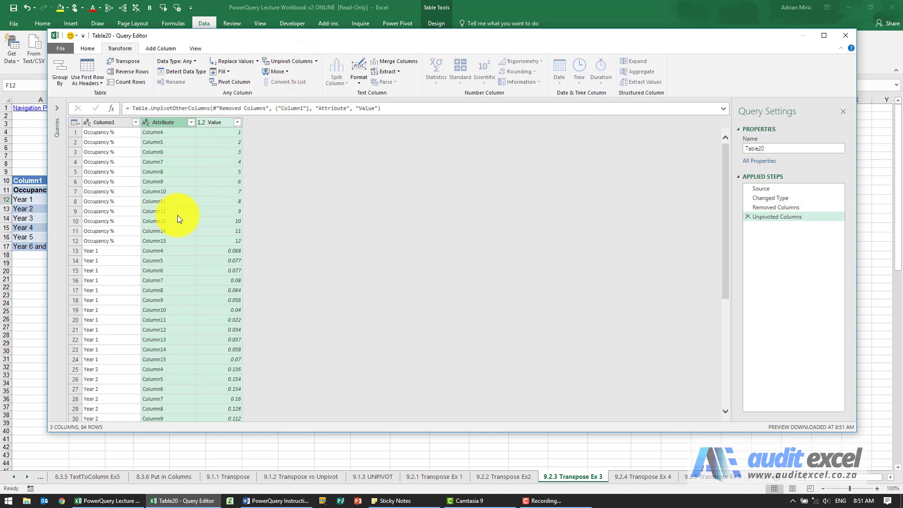
mouse_move(164, 269)
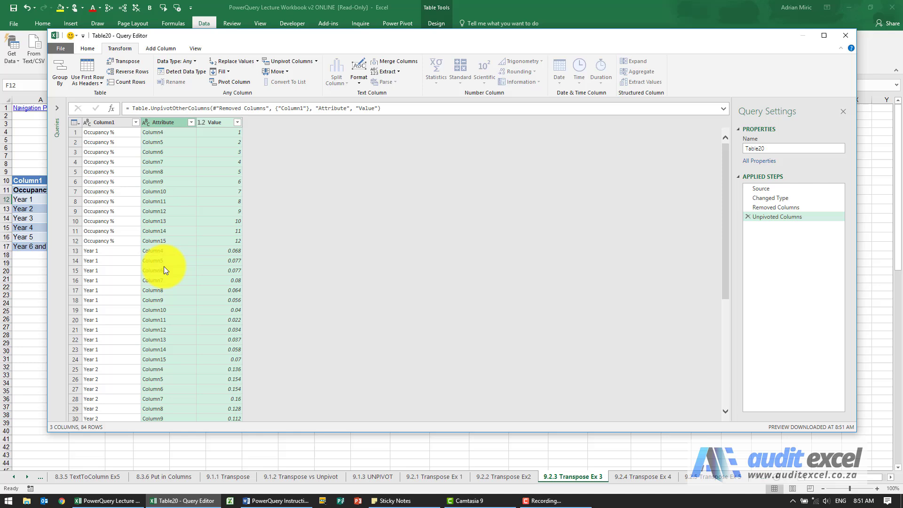
mouse_move(138, 179)
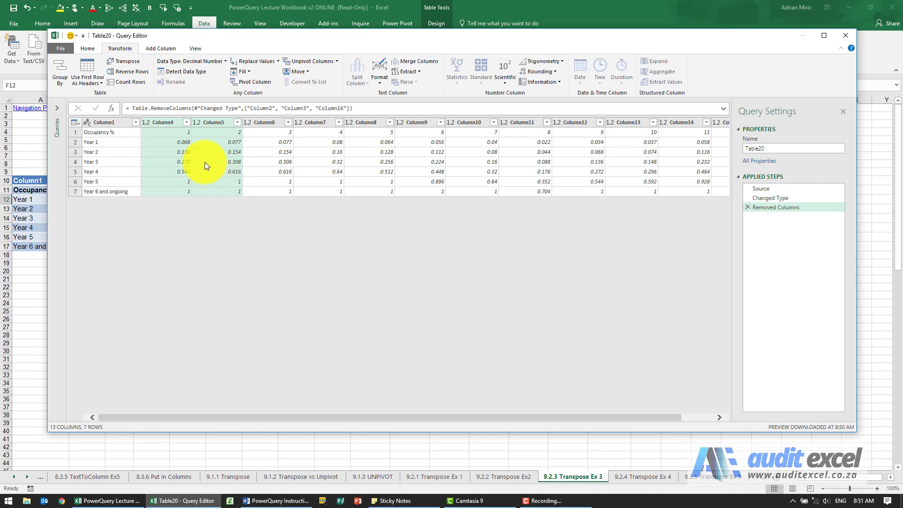
mouse_move(240, 138)
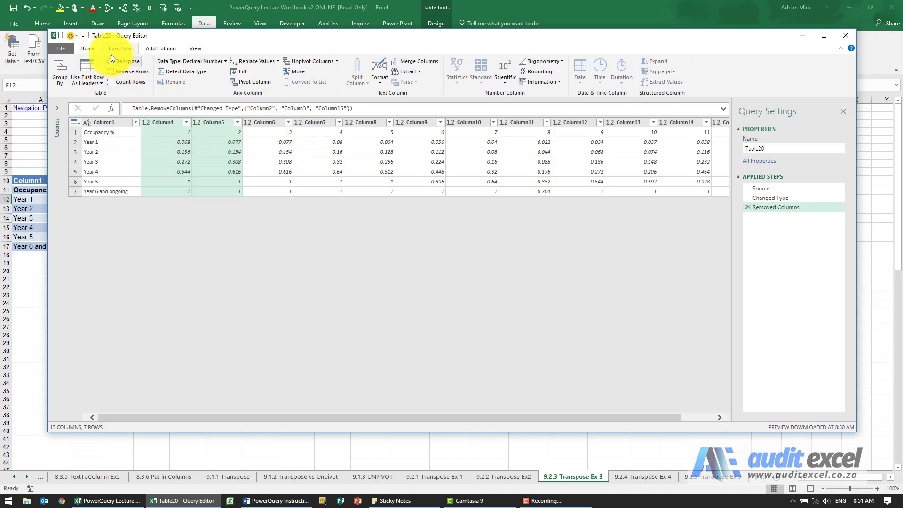
Promote the first row to headers: Occupancy % and months 1 to 12.
click(88, 49)
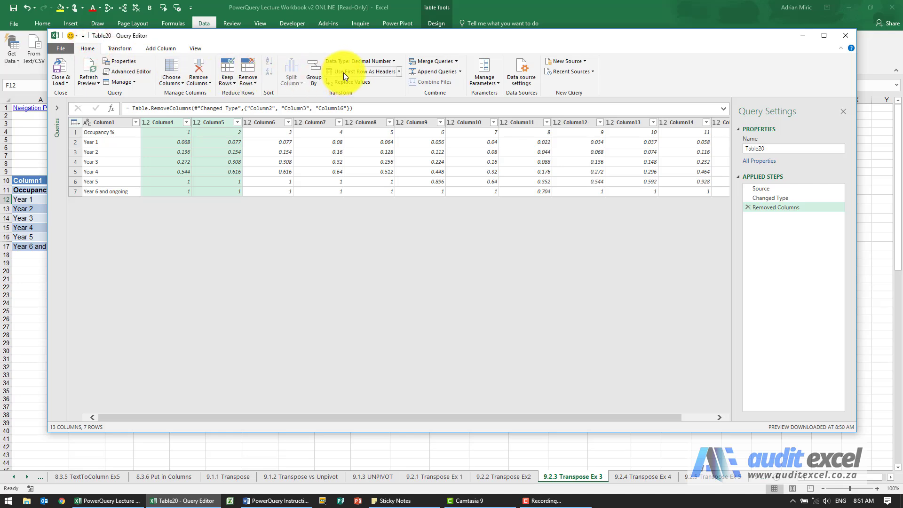
click(359, 72)
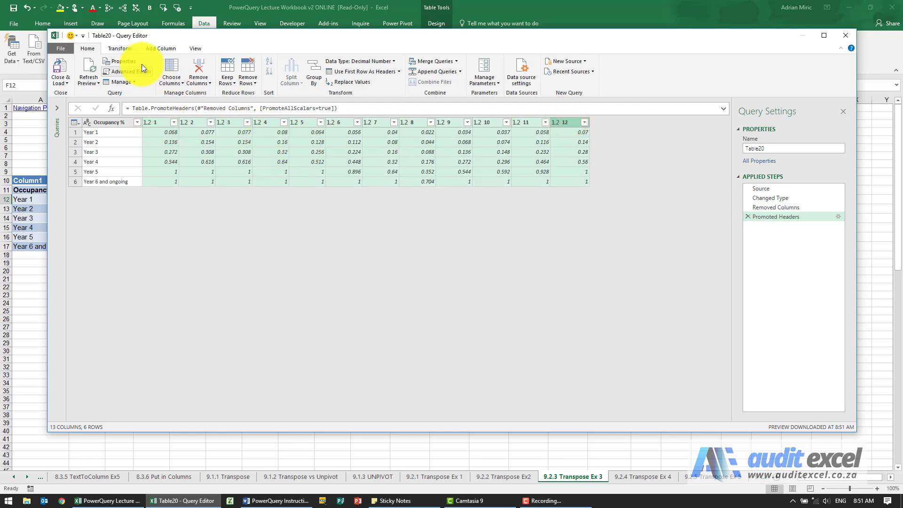
Unpivot the month columns into 72 rows and rename Occupancy % to Year.
click(119, 48)
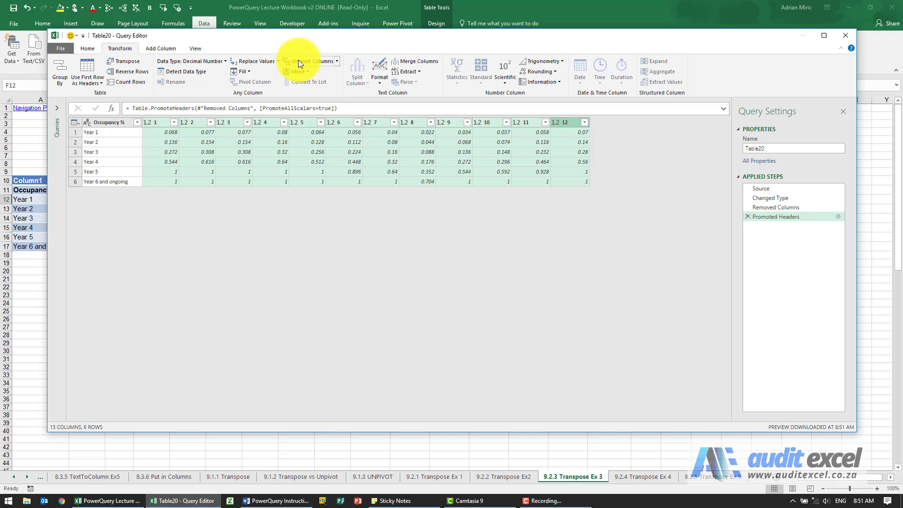
click(306, 61)
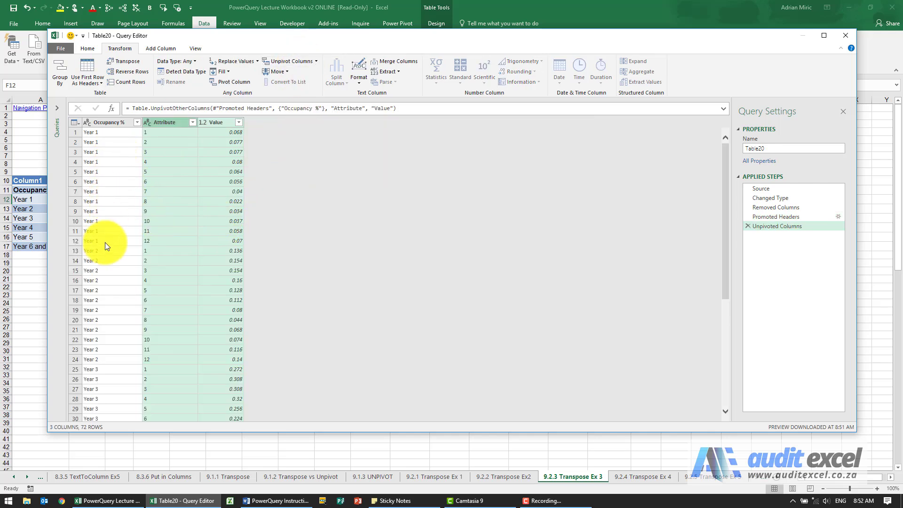
mouse_move(161, 136)
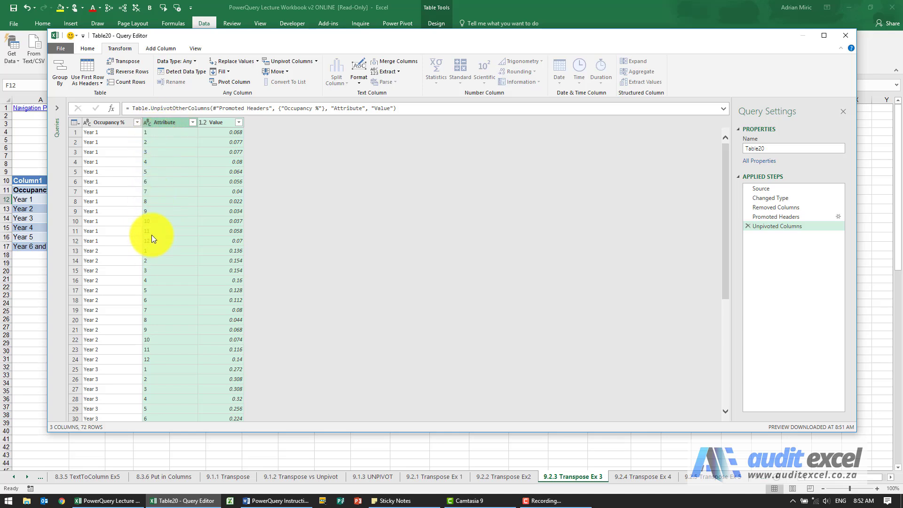
click(108, 123)
text(Year)
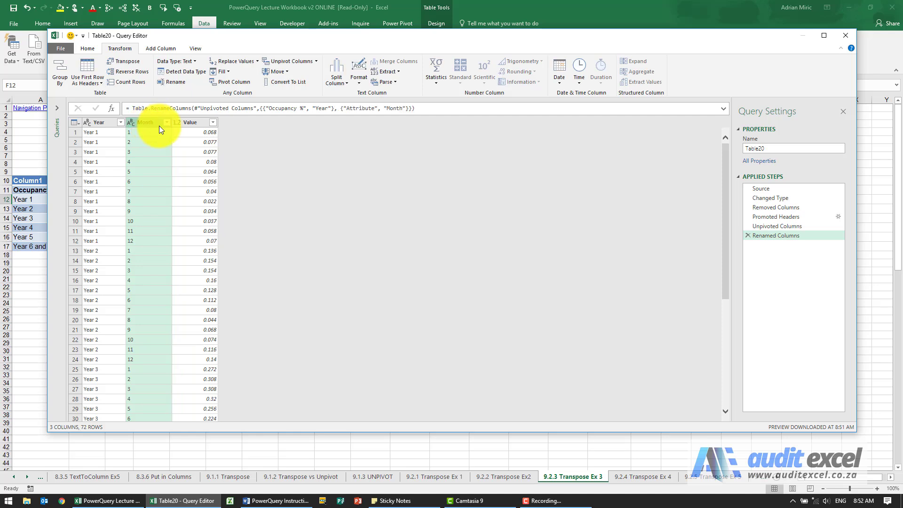
Rename the Value column to Occ % and review the 72 rows.
click(190, 123)
text(Occ %)
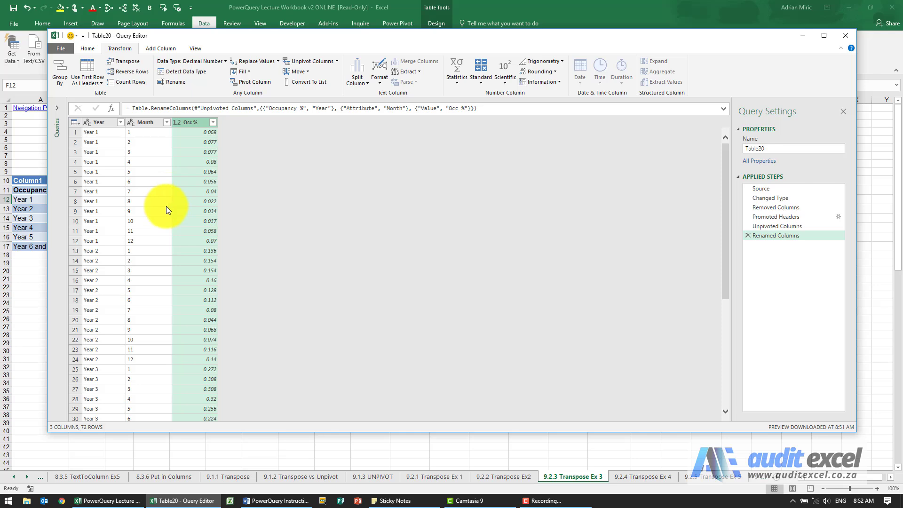
scroll(down, 3)
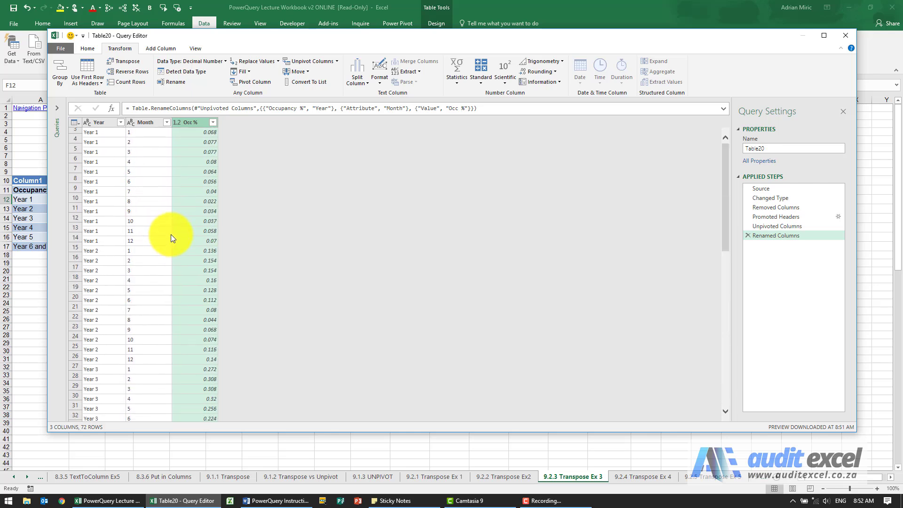
scroll(down, 3)
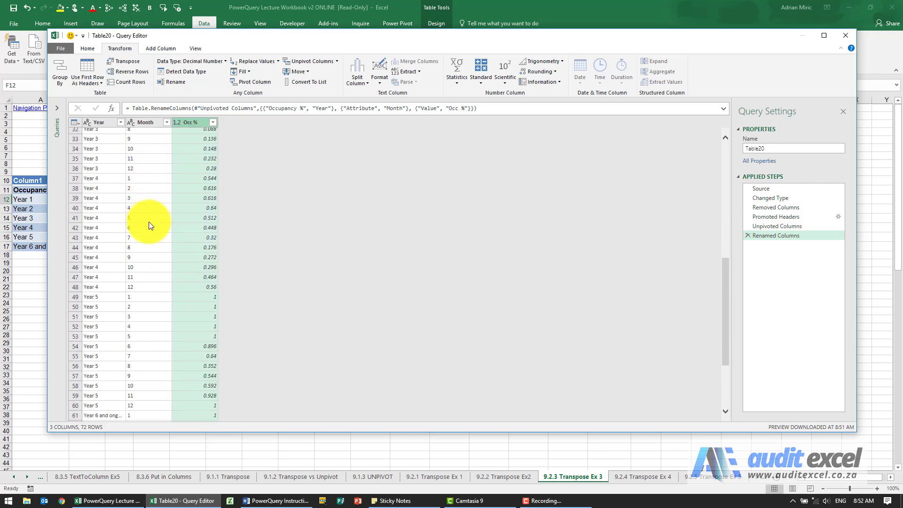